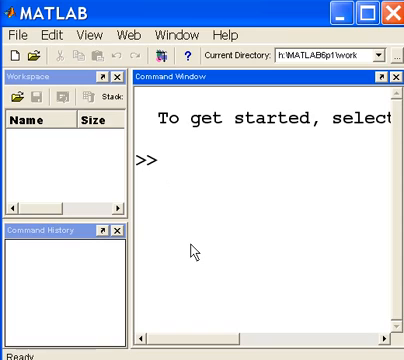
# - Evaluate 44*46 at the prompt, returning ans = 2024
pyautogui.write('44')
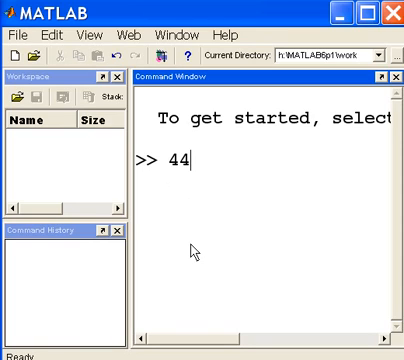
pyautogui.write('*')
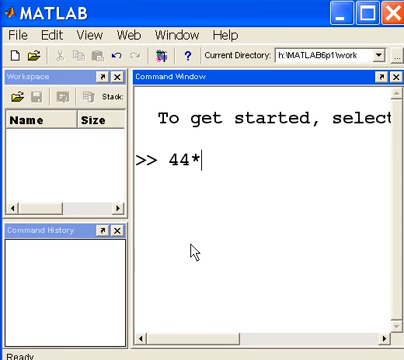
pyautogui.write('46')
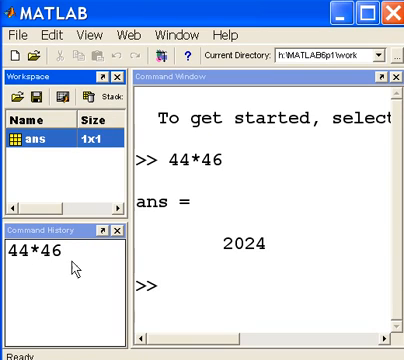
pyautogui.moveTo(175, 290)
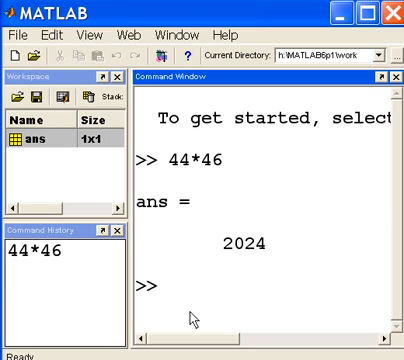
# - Assign x = 21*29, correcting the mistyped 20 to 29, giving x = 609
pyautogui.write('x')
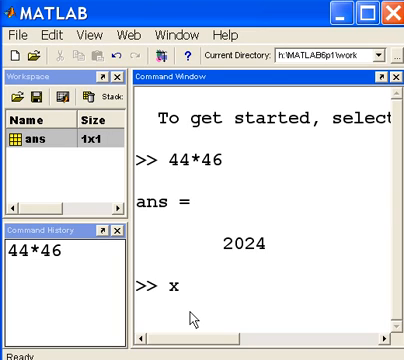
pyautogui.write('=21')
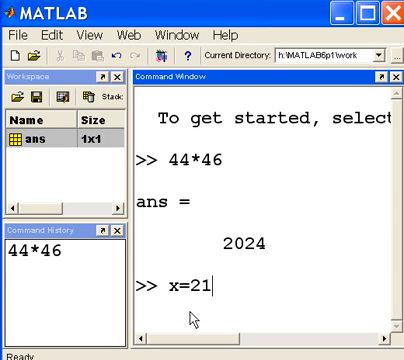
pyautogui.write('*20')
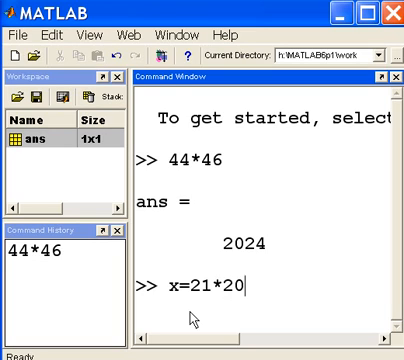
pyautogui.press('Backspace')
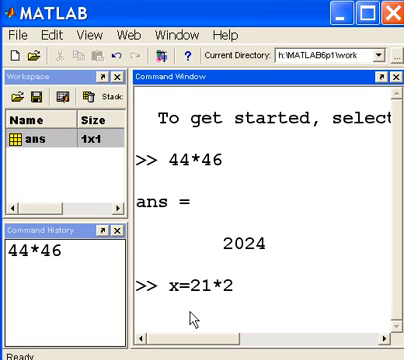
pyautogui.write('9')
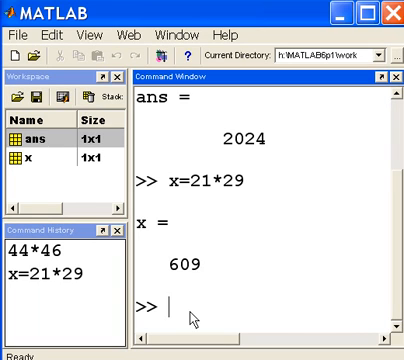
pyautogui.moveTo(373, 140)
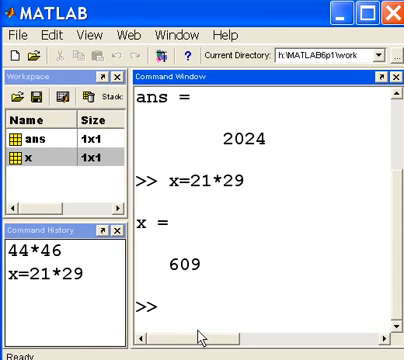
# - Assign y = 32*38, giving y = 1216, and begin entering 65
pyautogui.write('y')
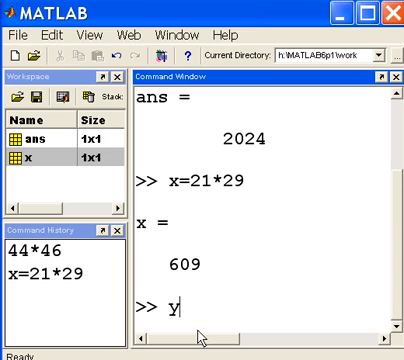
pyautogui.write('=')
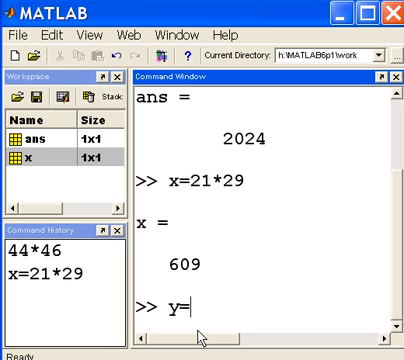
pyautogui.write('32*')
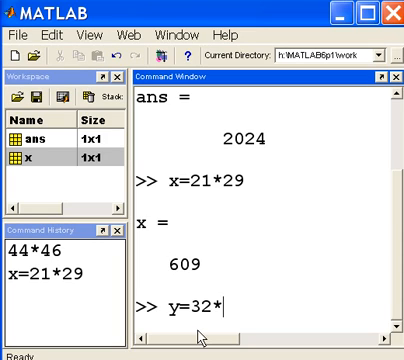
pyautogui.write('38')
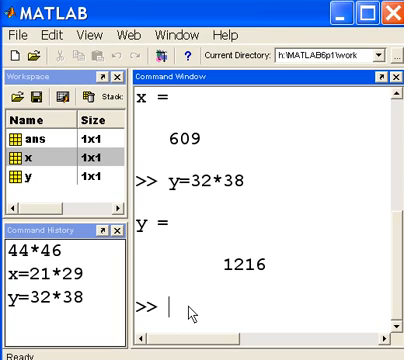
pyautogui.write('65')
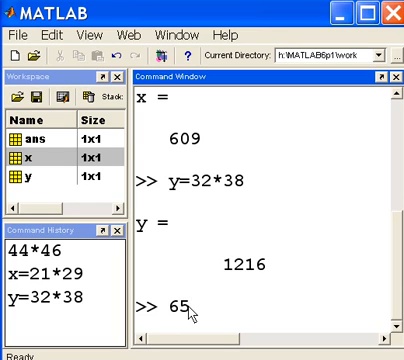
# - Evaluate 65^2, returning ans = 4225
pyautogui.write('^')
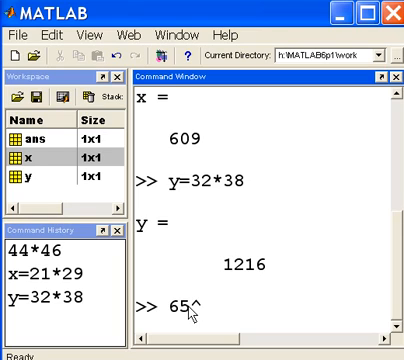
pyautogui.write('2')
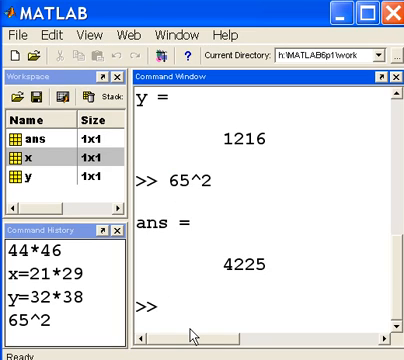
# - Reassign x = 65^2 so x now holds 4225 instead of 609
pyautogui.write('x=')
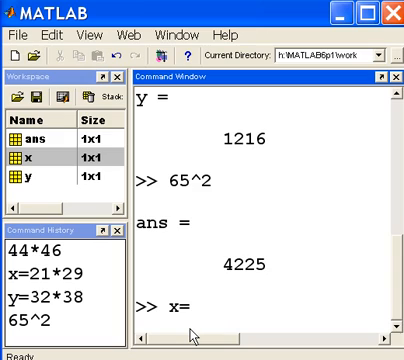
pyautogui.write('65')
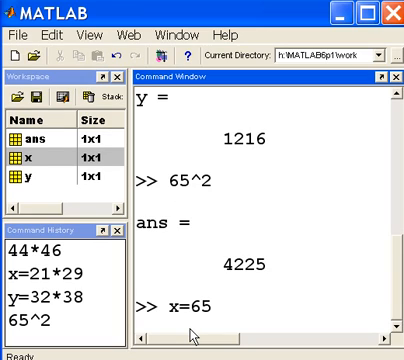
pyautogui.write('^')
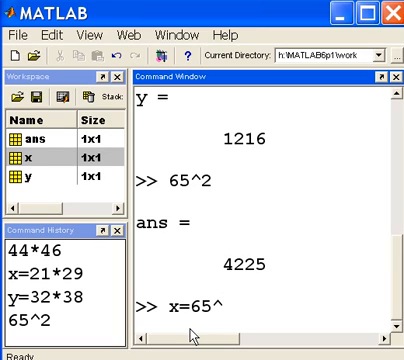
pyautogui.write('2')
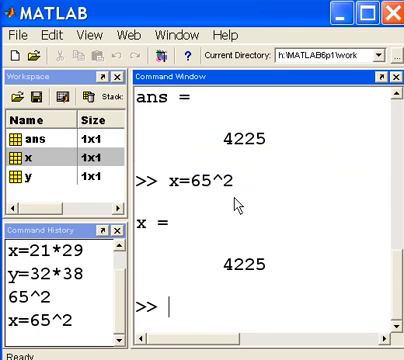
pyautogui.moveTo(180, 115)
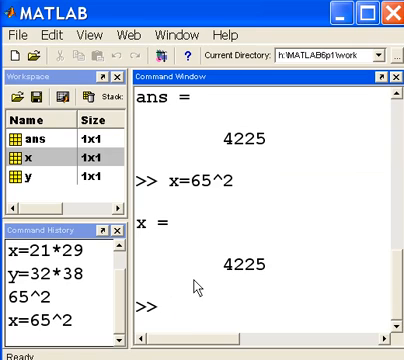
# - Clear the Command Window with clc, leaving x, y and ans in the workspace
pyautogui.write('c')
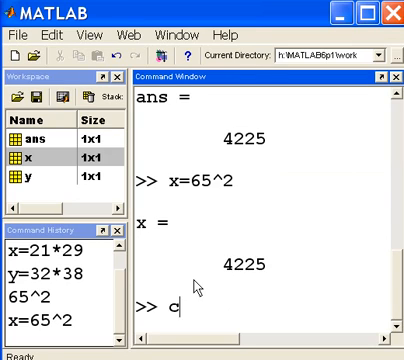
pyautogui.write('lc')
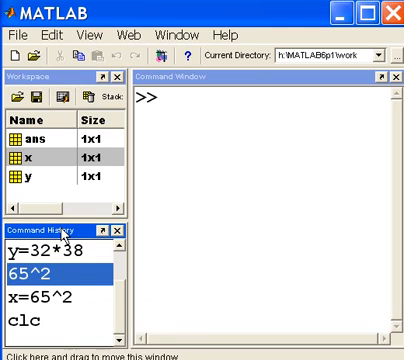
# - Clear the Command History and remove x, y and ans from the workspace
pyautogui.rightClick(40, 272)
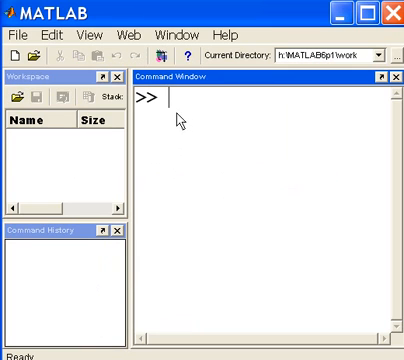
pyautogui.moveTo(182, 161)
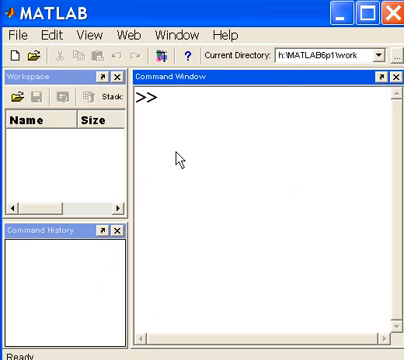
# - Enter the credit line 'George Boole, By' at the empty prompt
pyautogui.write('G')
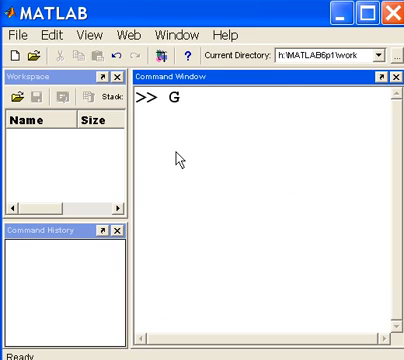
pyautogui.write('eorge')
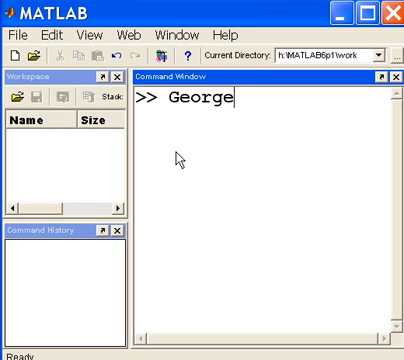
pyautogui.write('Bool')
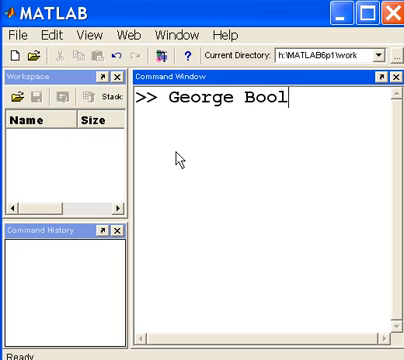
pyautogui.write('e, By')
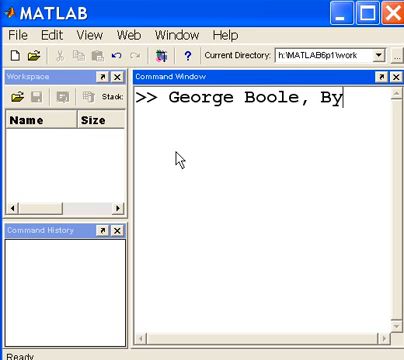